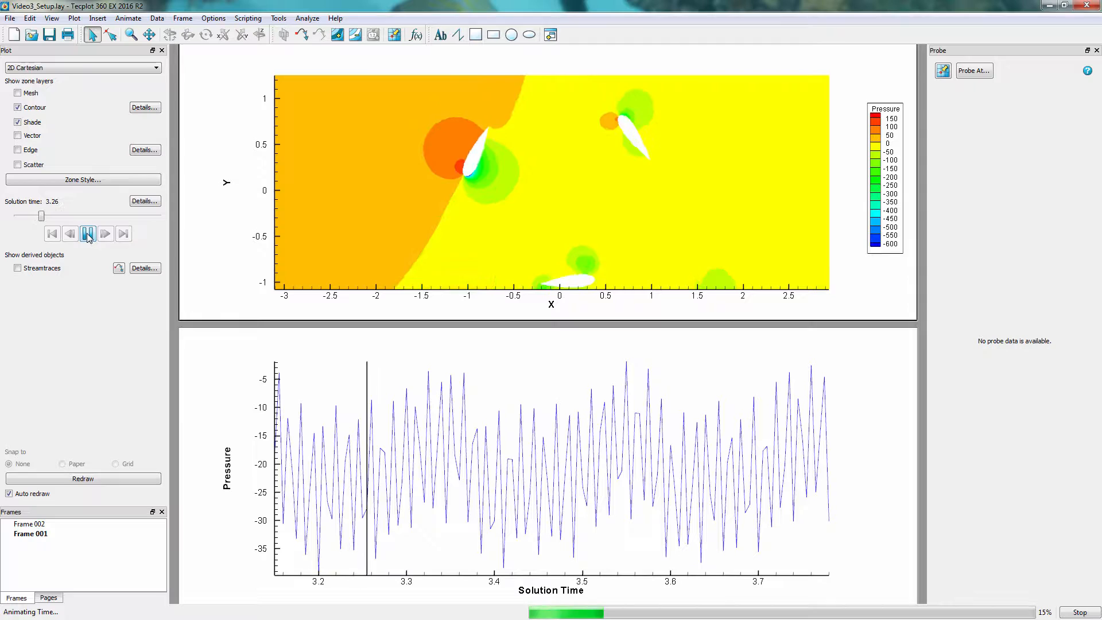
# Run the rotor pressure animation with the Solution time controls until it reaches 3.78
pyautogui.click(87, 233)
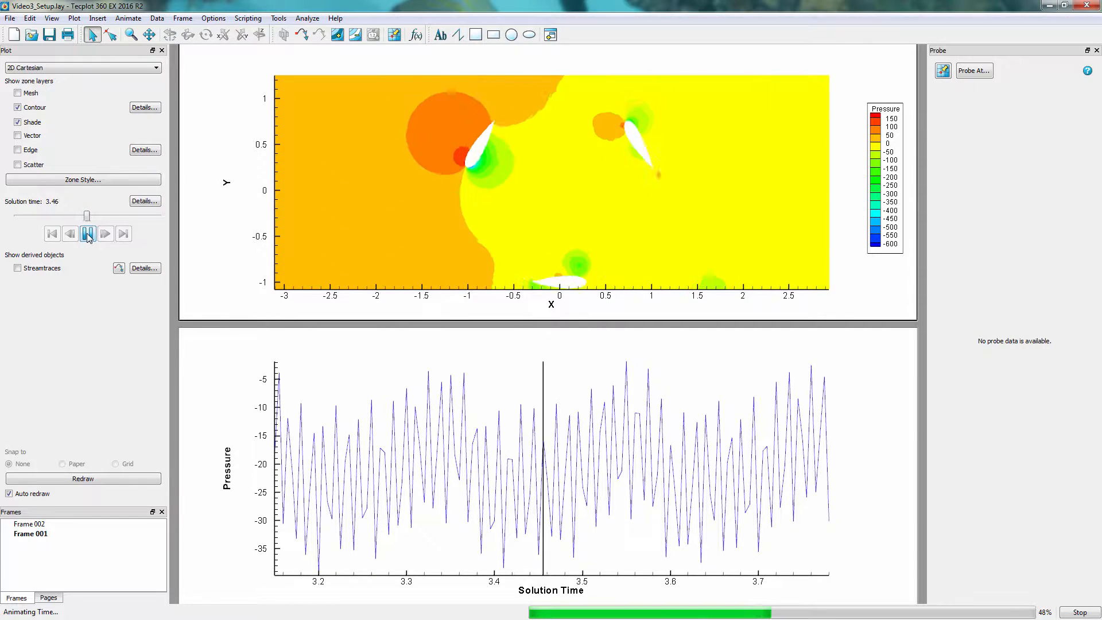
pyautogui.click(88, 233)
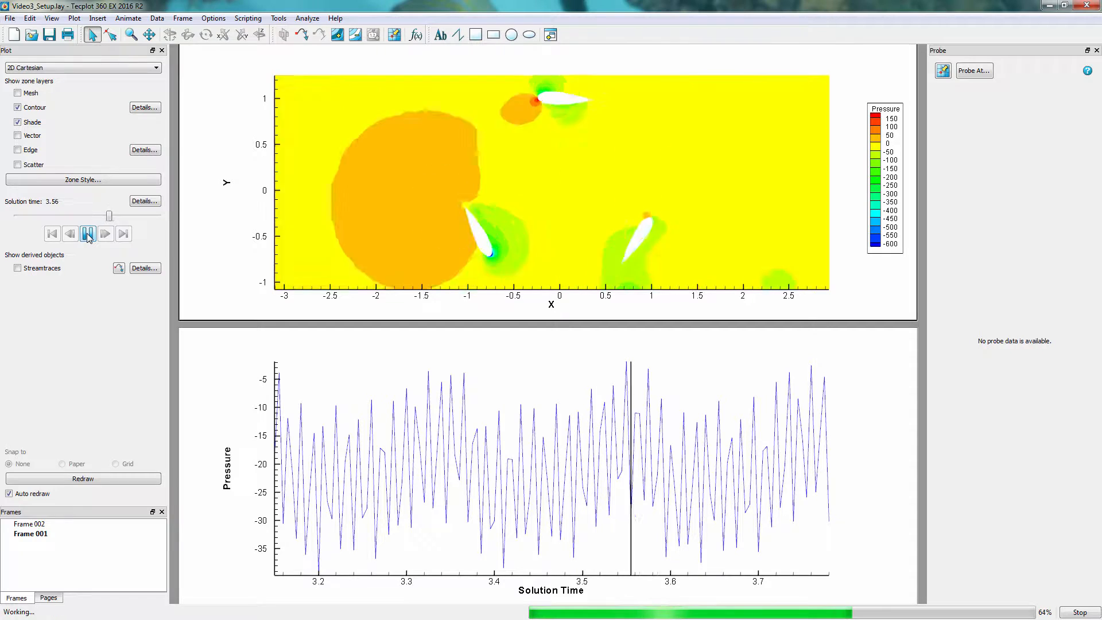
pyautogui.click(105, 233)
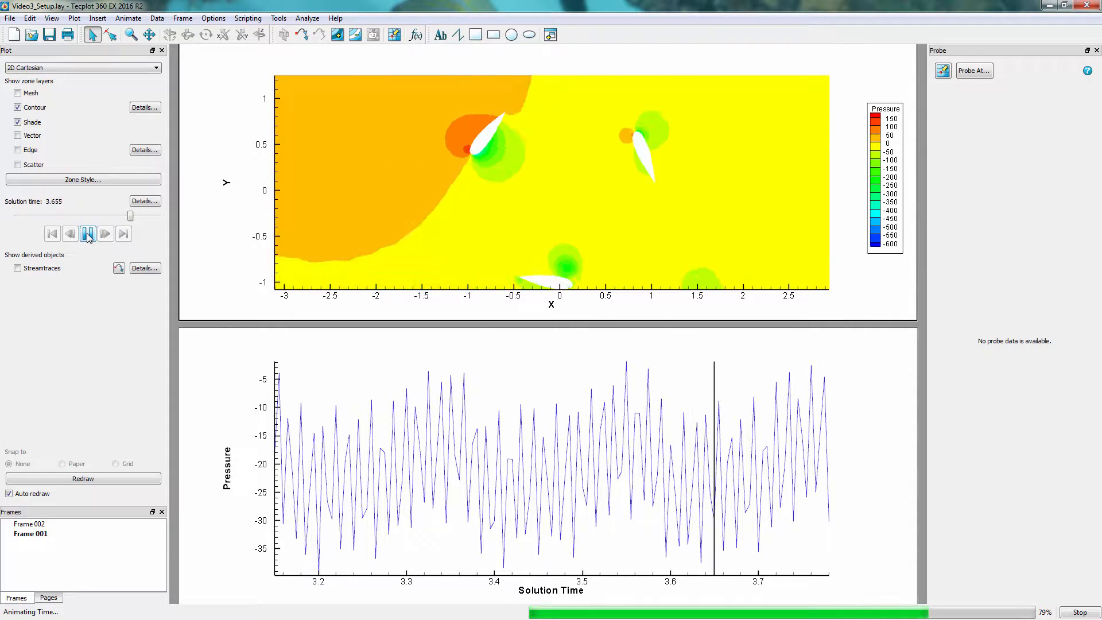
pyautogui.click(87, 233)
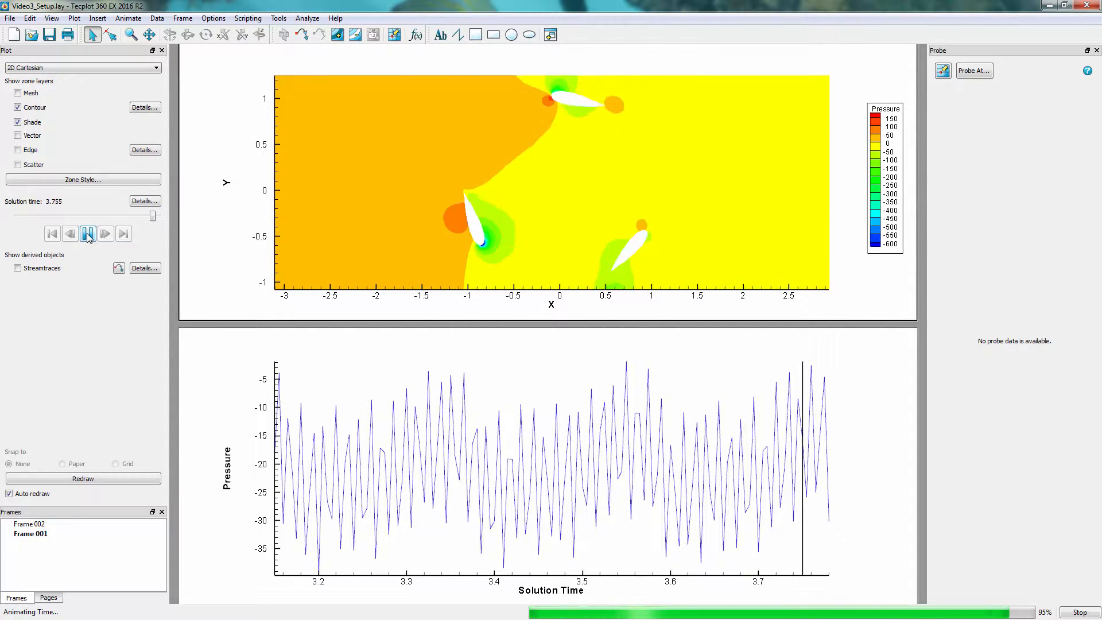
pyautogui.click(105, 233)
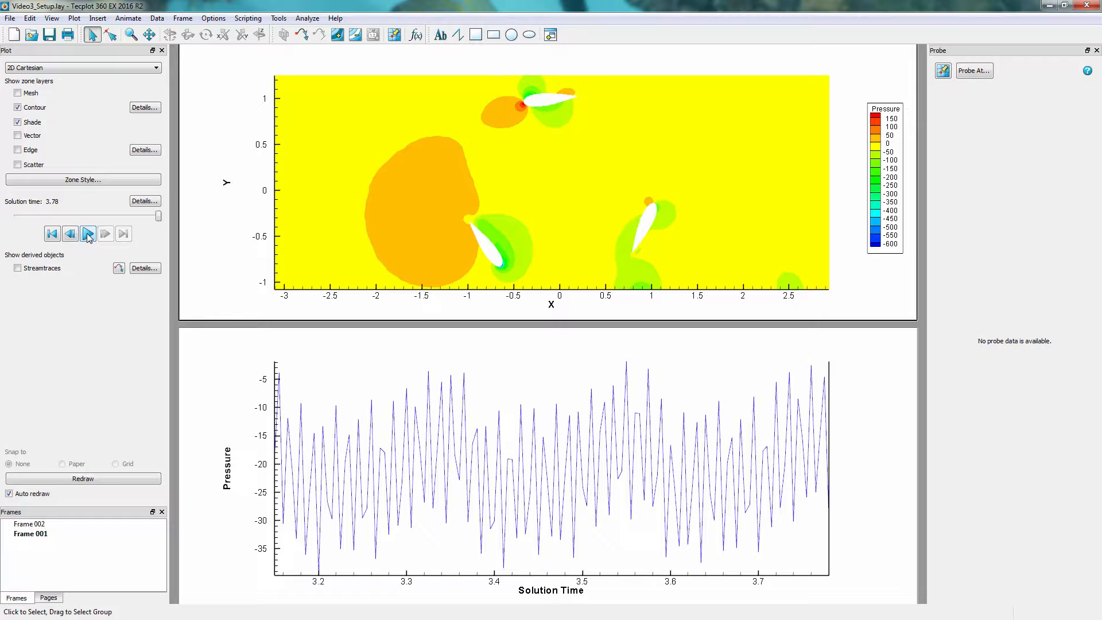
# Activate the pressure time-series frame and bring up the Data menu operations
pyautogui.click(30, 523)
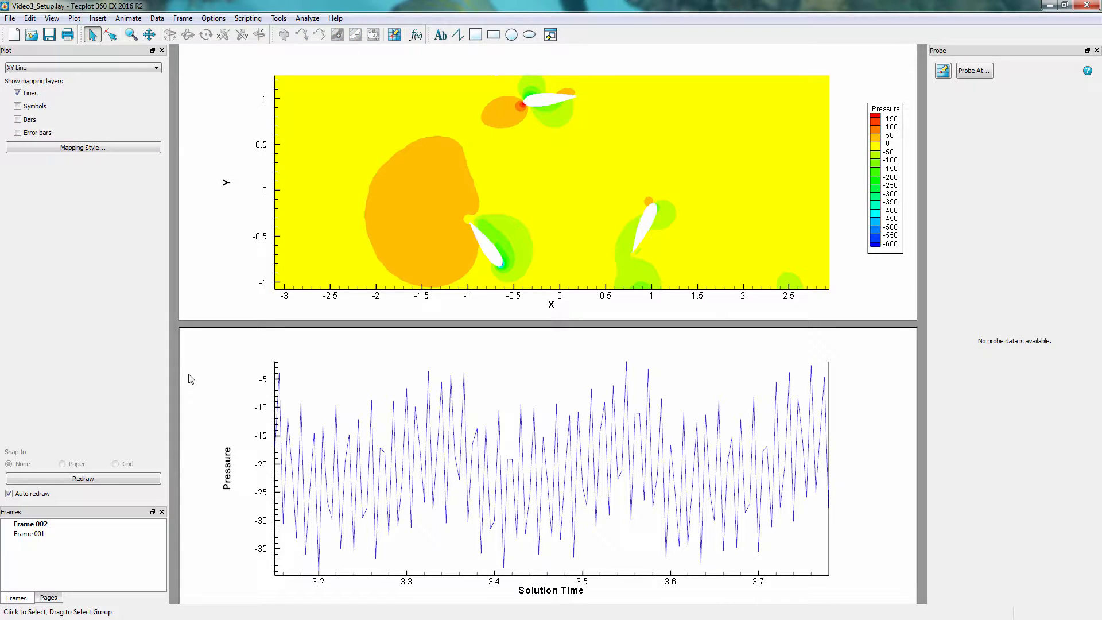
pyautogui.moveTo(172, 50)
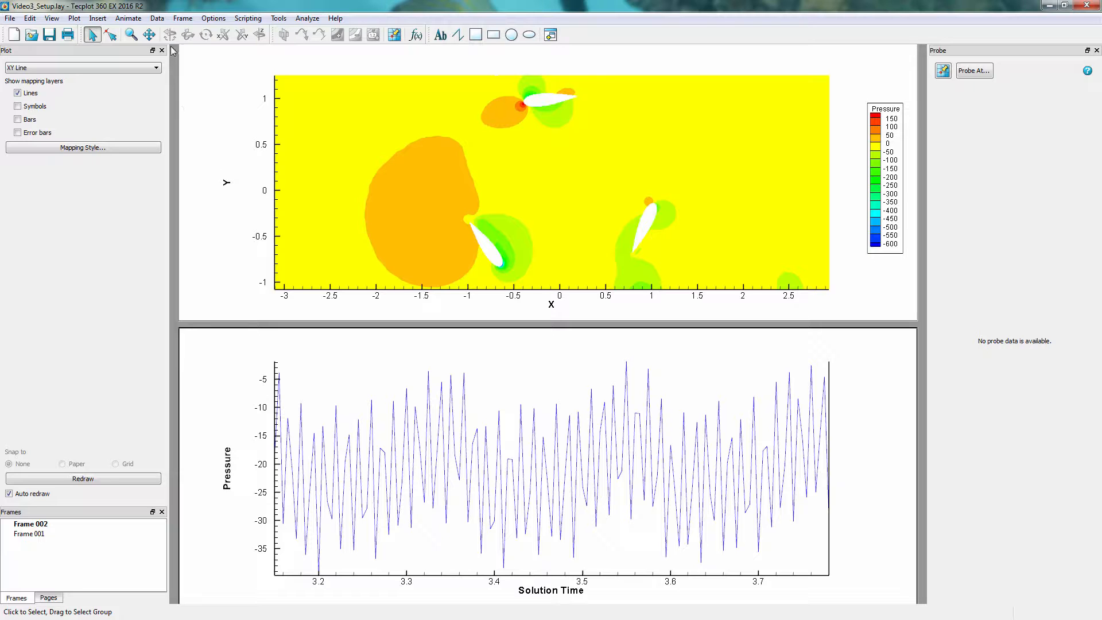
pyautogui.click(157, 17)
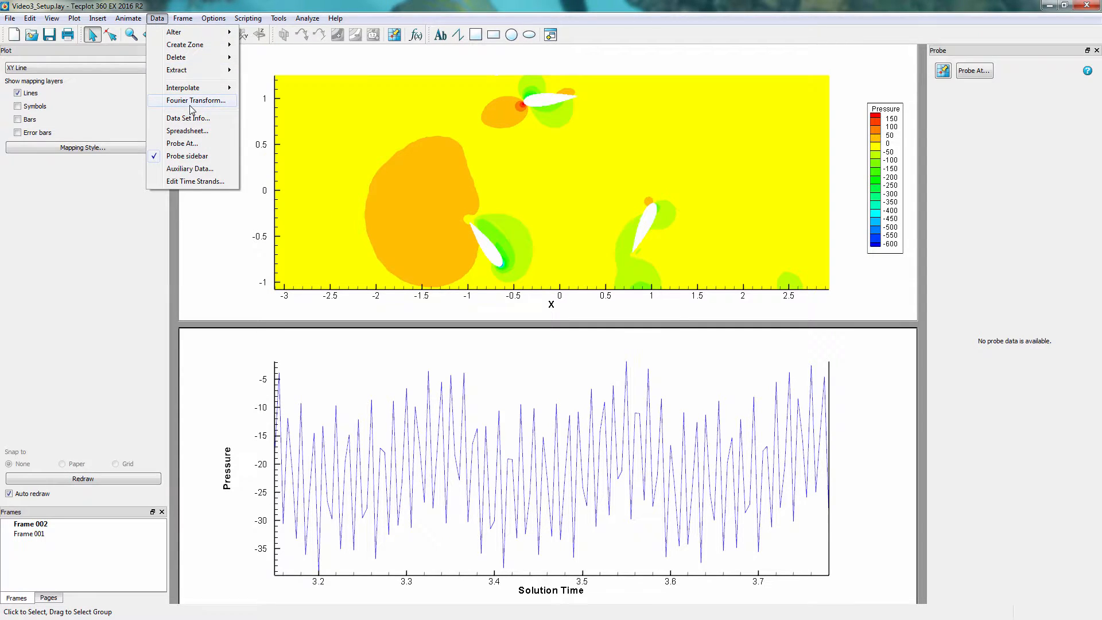
# Fourier transform Pressure over solution time, tiling the amplitude-frequency plot with existing frames
pyautogui.click(195, 100)
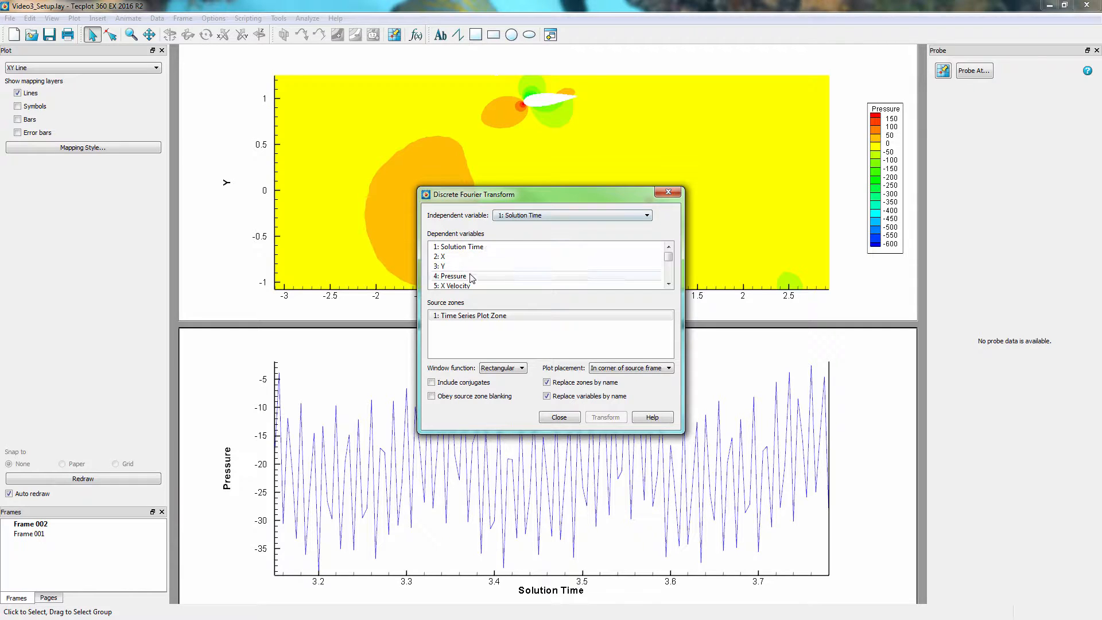
pyautogui.click(453, 275)
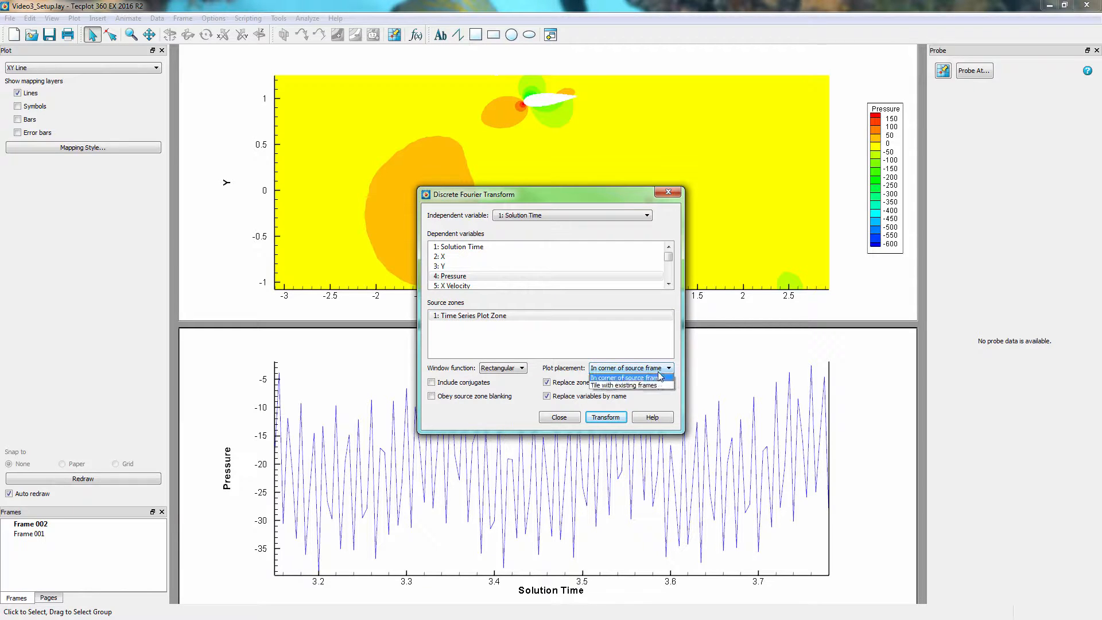
pyautogui.click(630, 385)
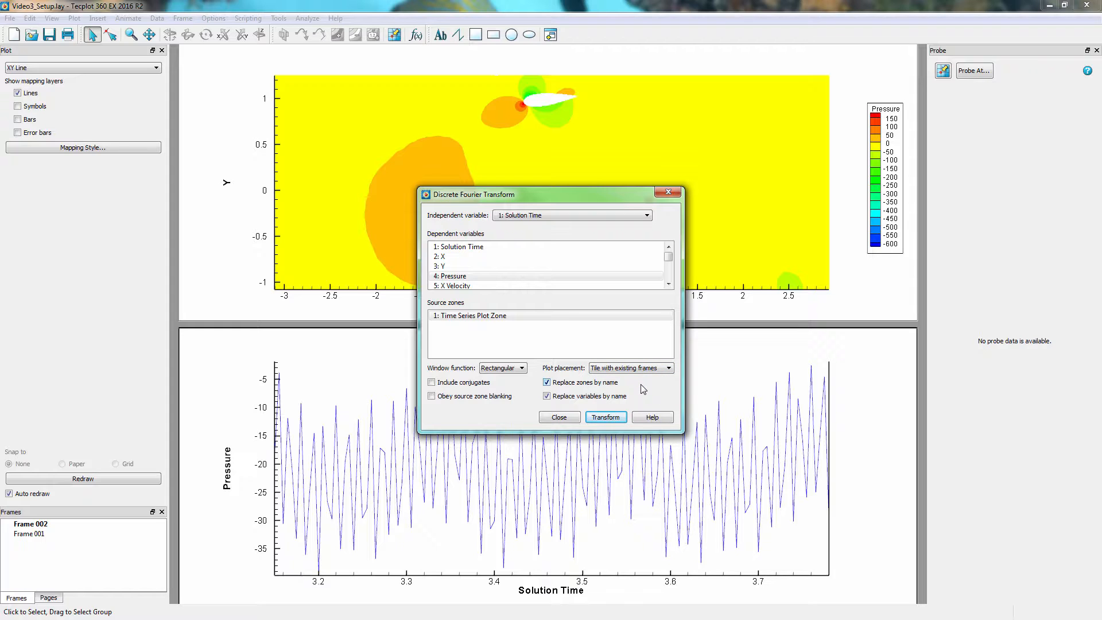
pyautogui.click(605, 416)
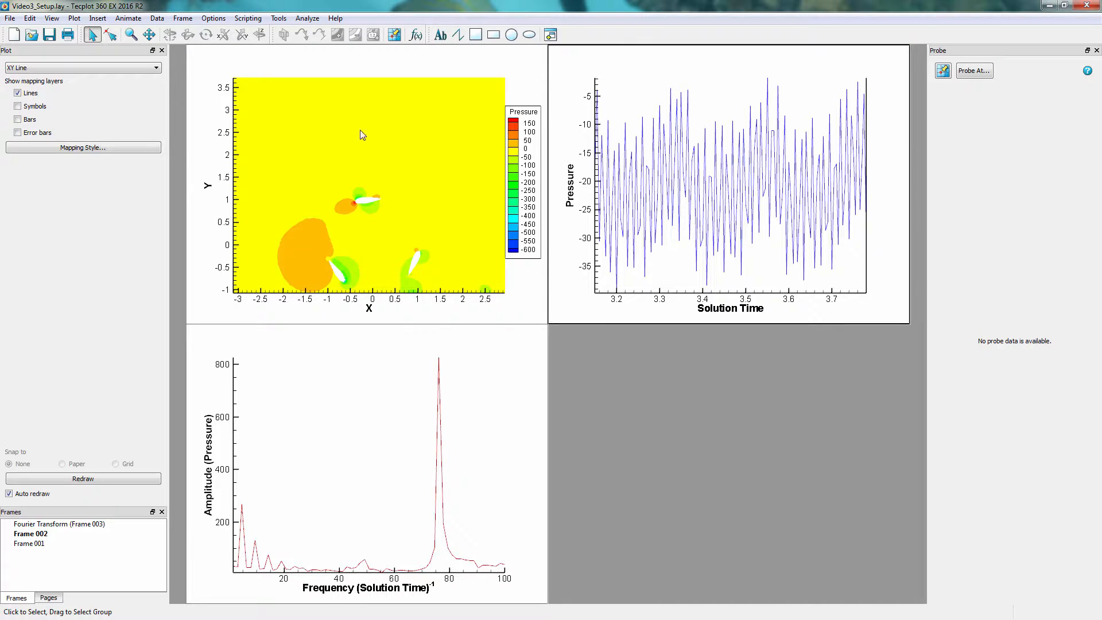
pyautogui.click(158, 17)
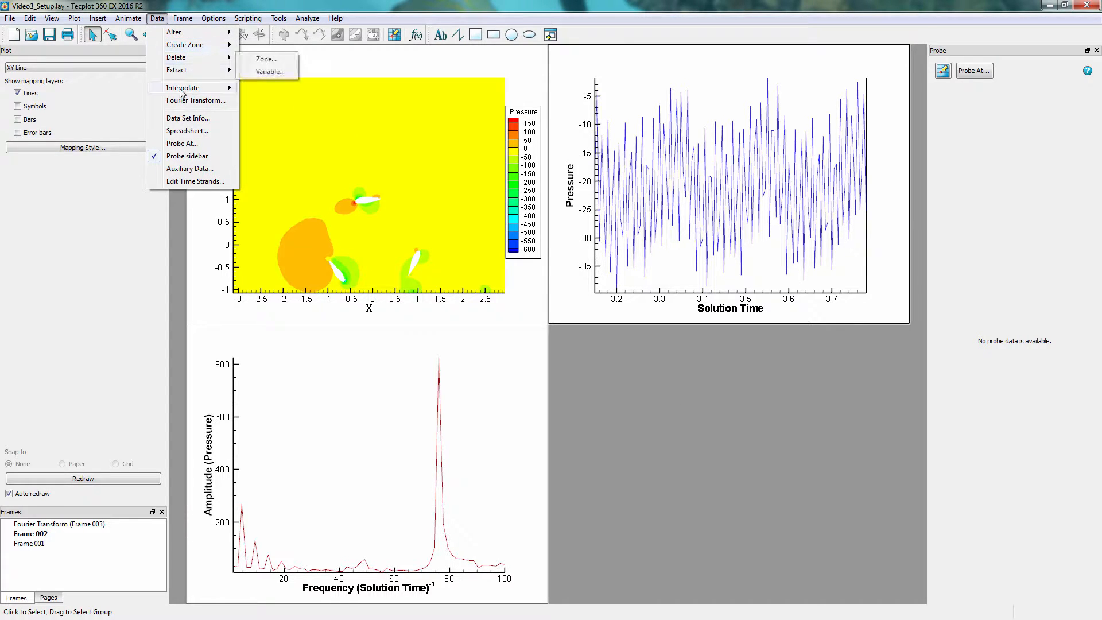
pyautogui.click(187, 117)
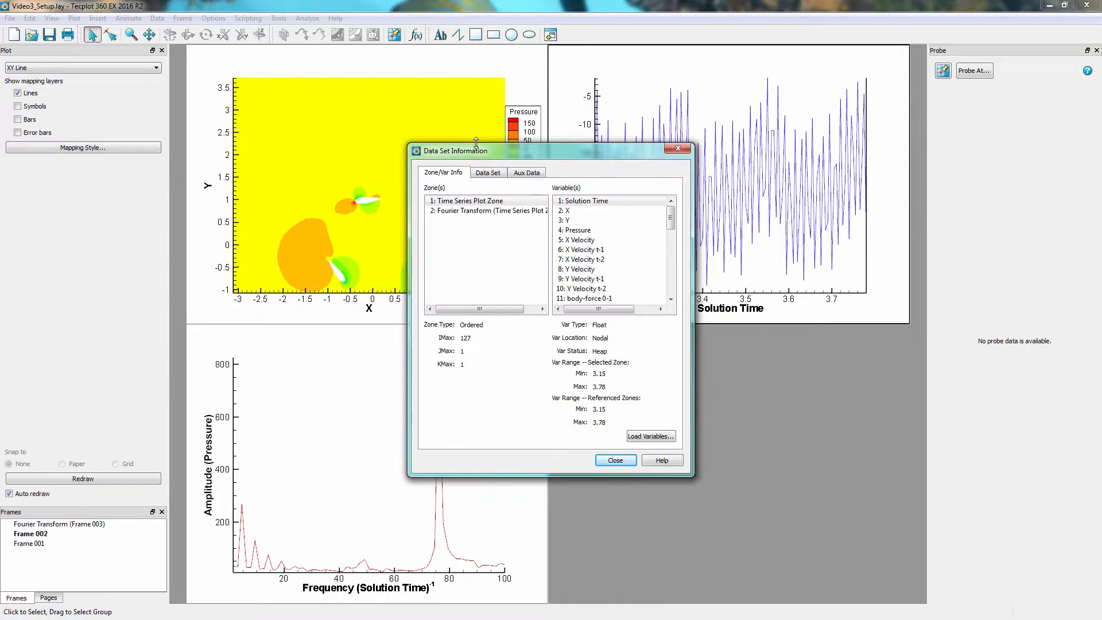
pyautogui.moveTo(478, 150); pyautogui.dragTo(562, 173)
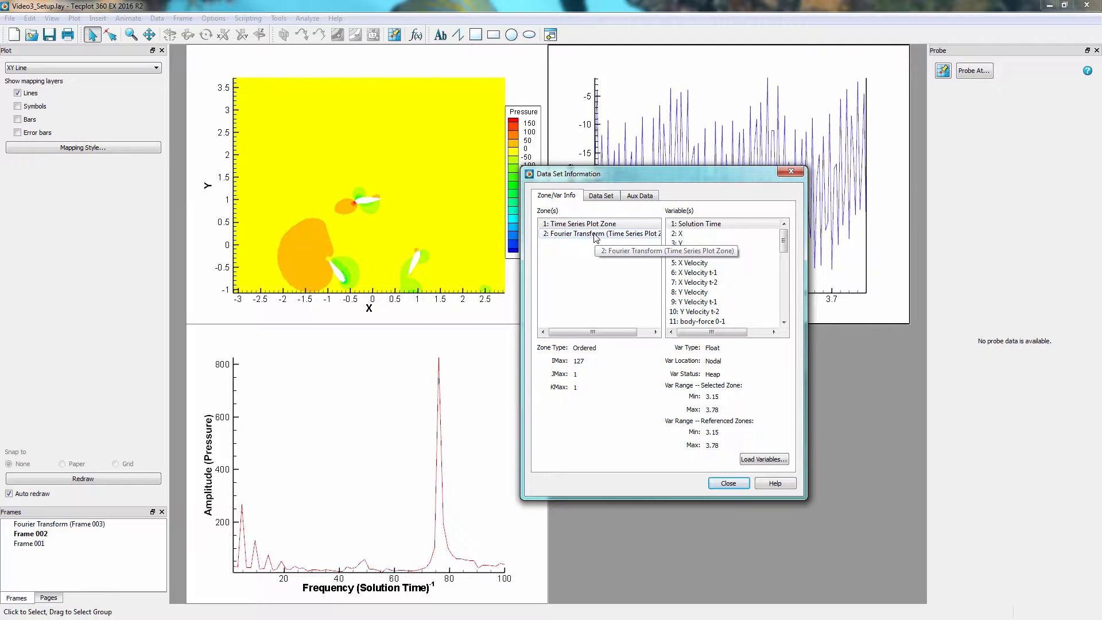
pyautogui.click(599, 232)
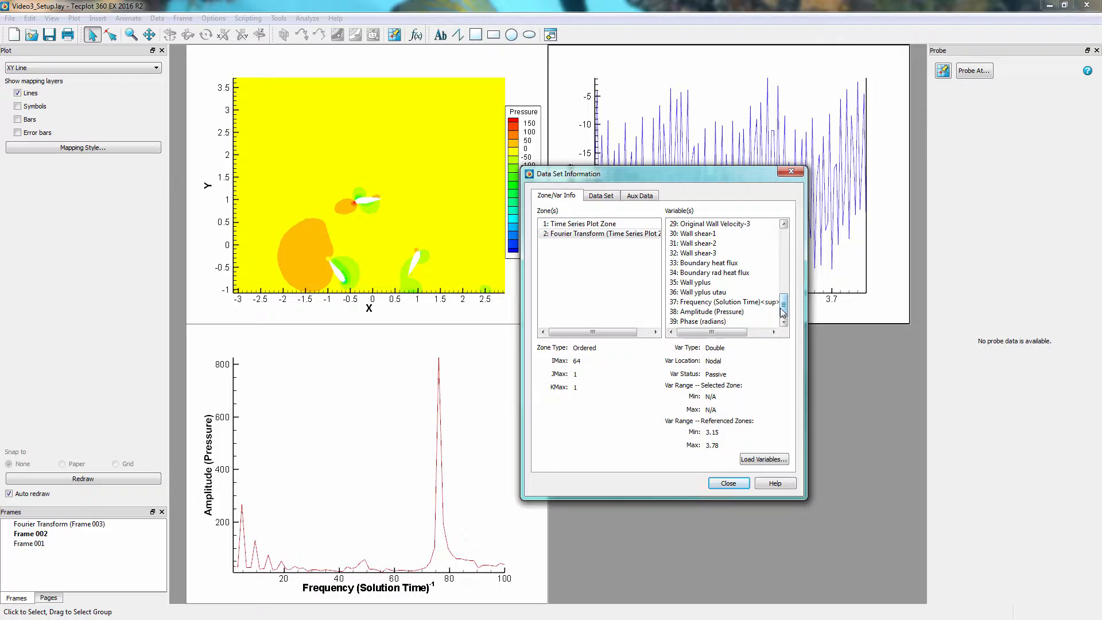
pyautogui.click(708, 311)
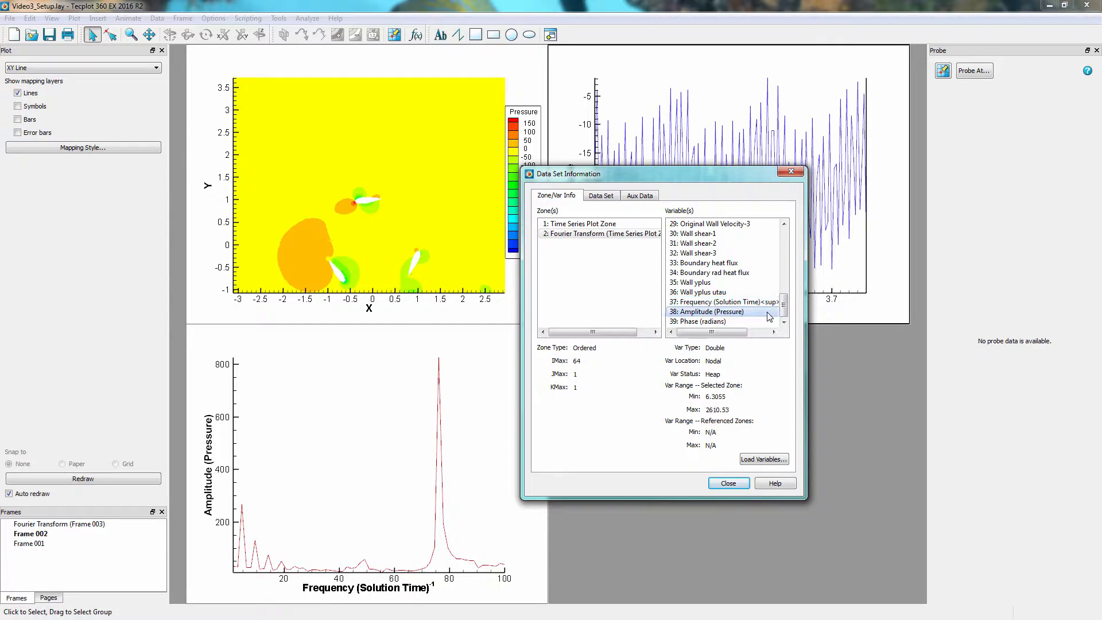
pyautogui.click(706, 322)
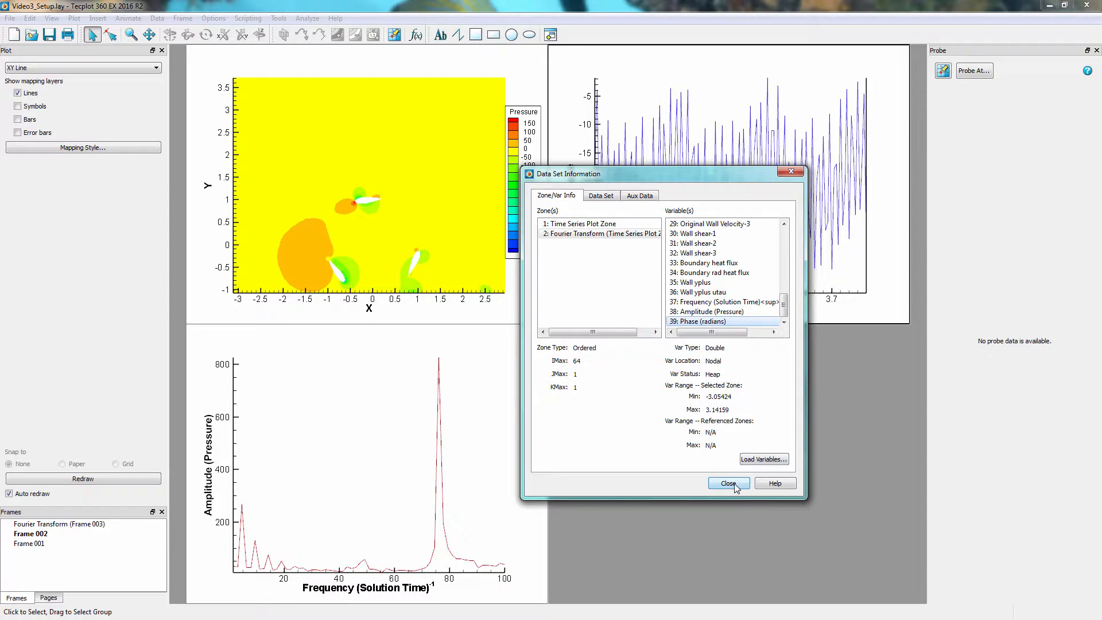
pyautogui.click(727, 483)
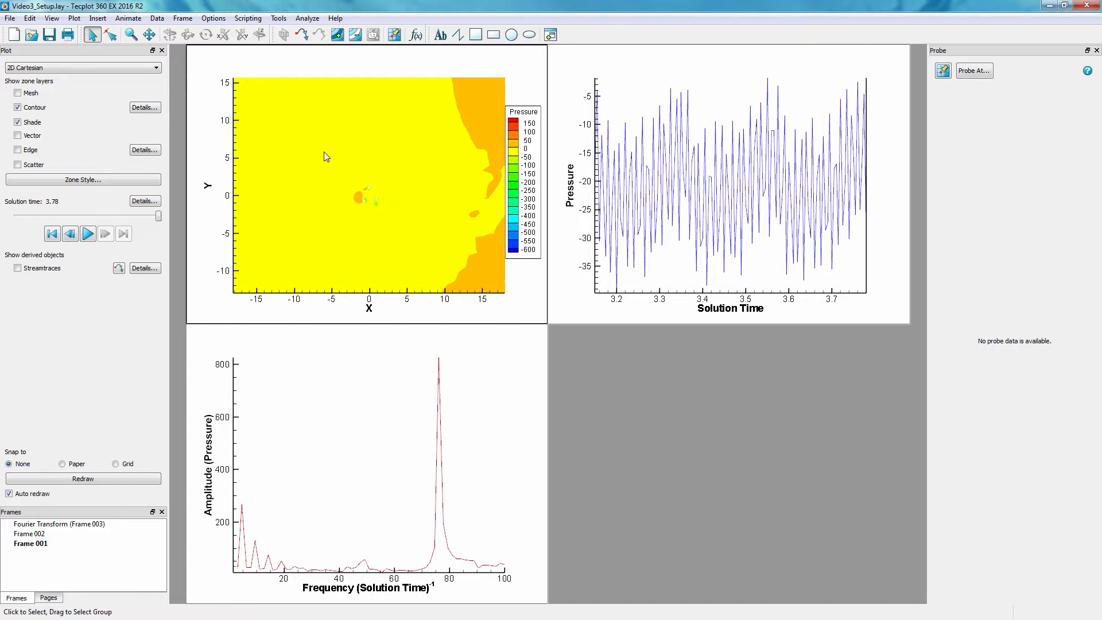
# Use Probe to Create Time Series Plot and pick a new point in the rotor contour
pyautogui.click(277, 18)
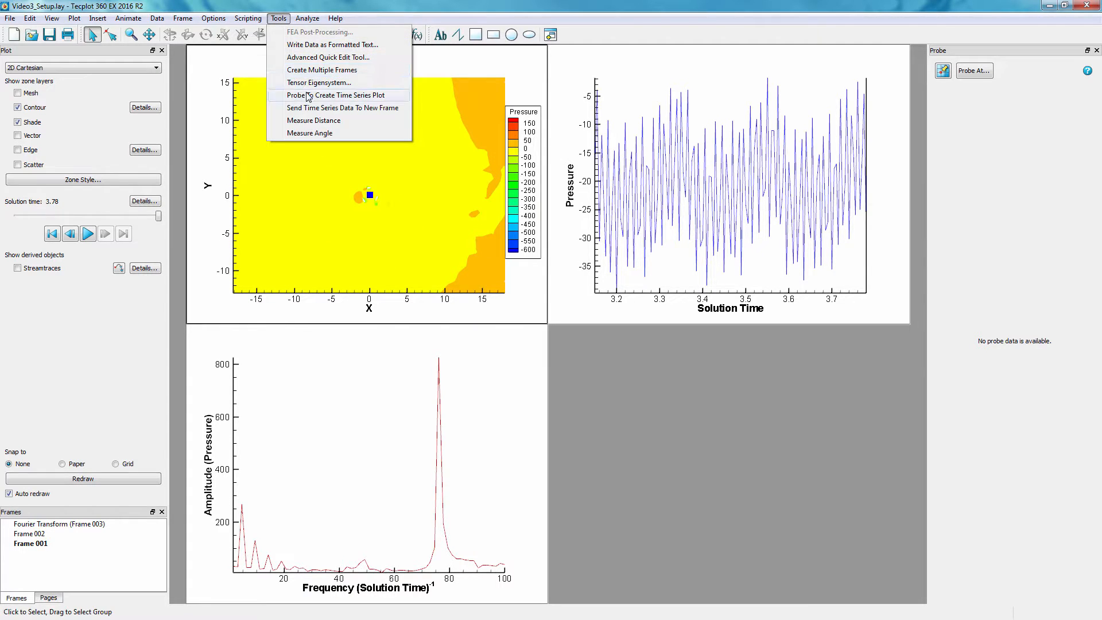
pyautogui.click(336, 96)
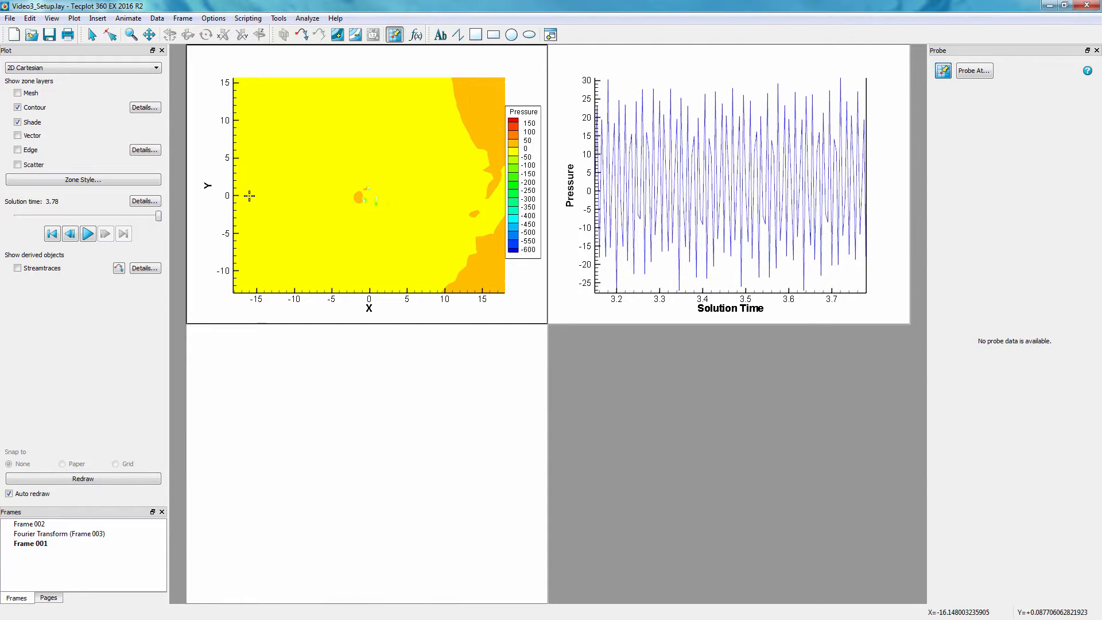
pyautogui.moveTo(196, 120)
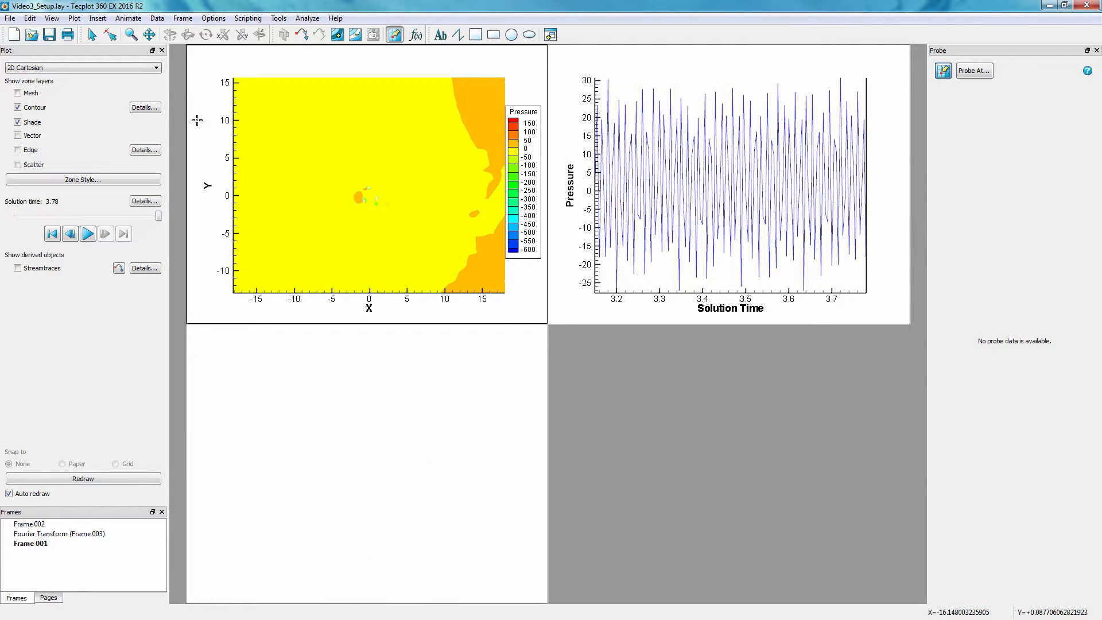
pyautogui.click(92, 34)
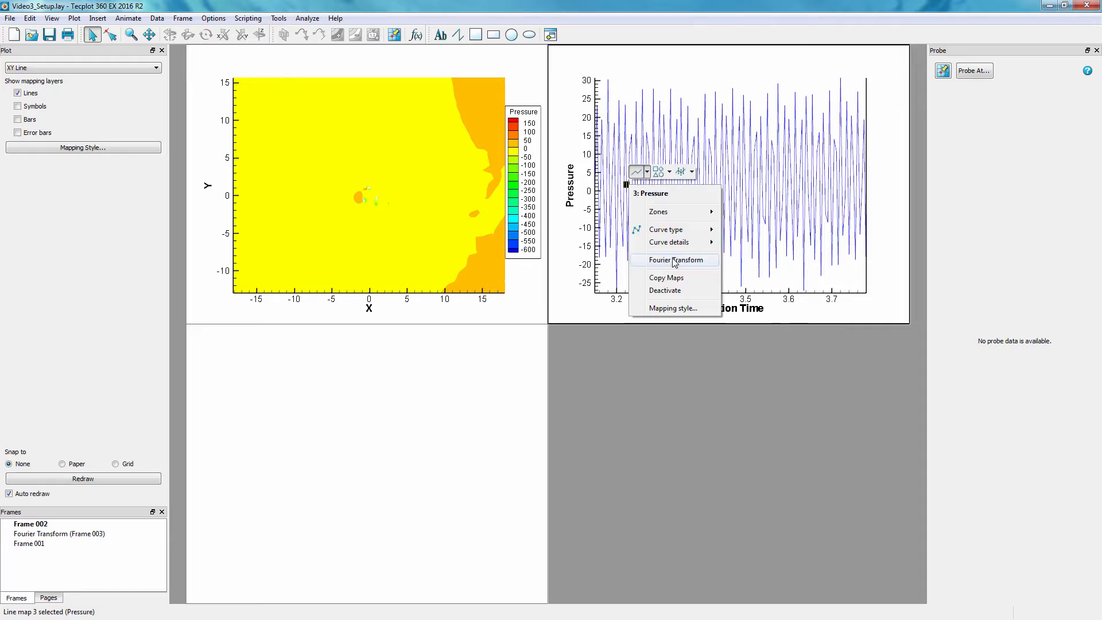
# Fourier transform the probed pressure curve from its context menu and start the time animation
pyautogui.click(674, 259)
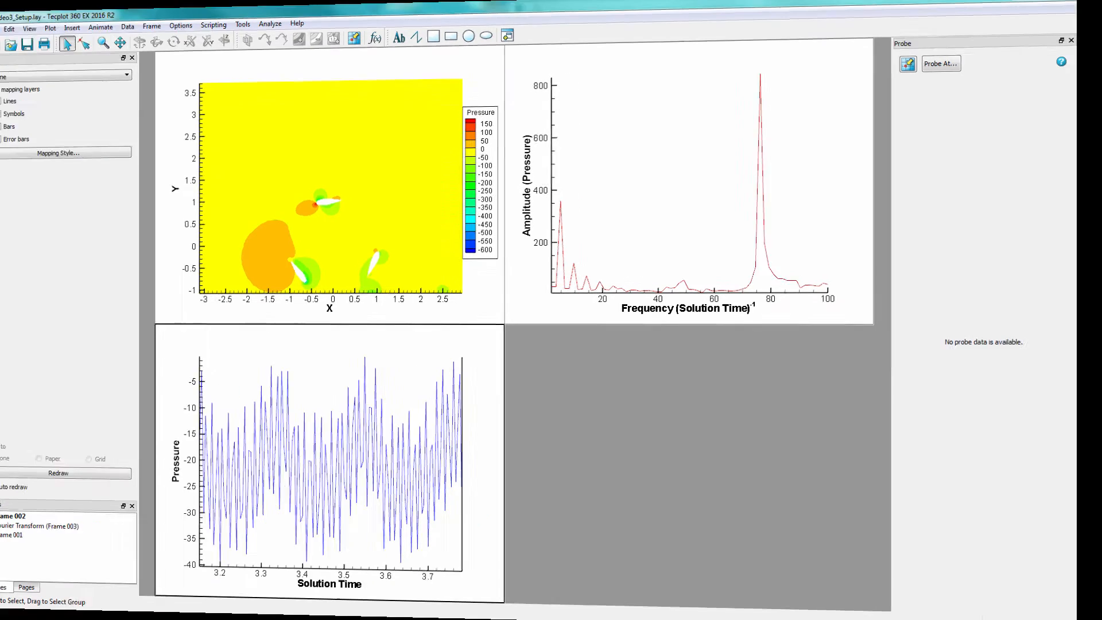
pyautogui.click(88, 233)
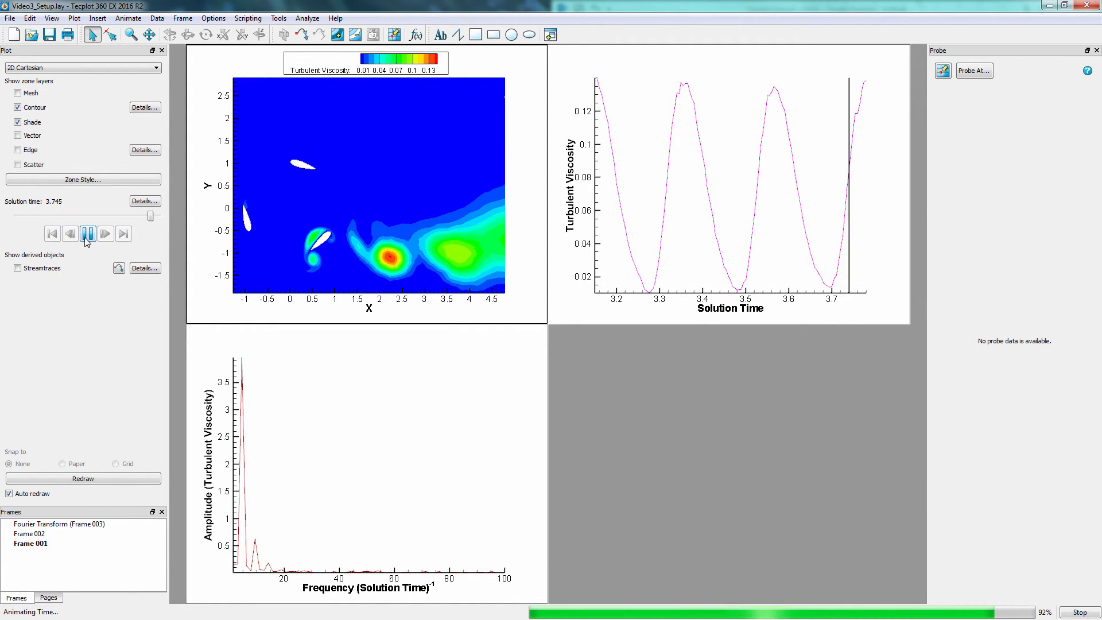
# Play the Turbulent Viscosity animation through to solution time 3.78
pyautogui.click(88, 232)
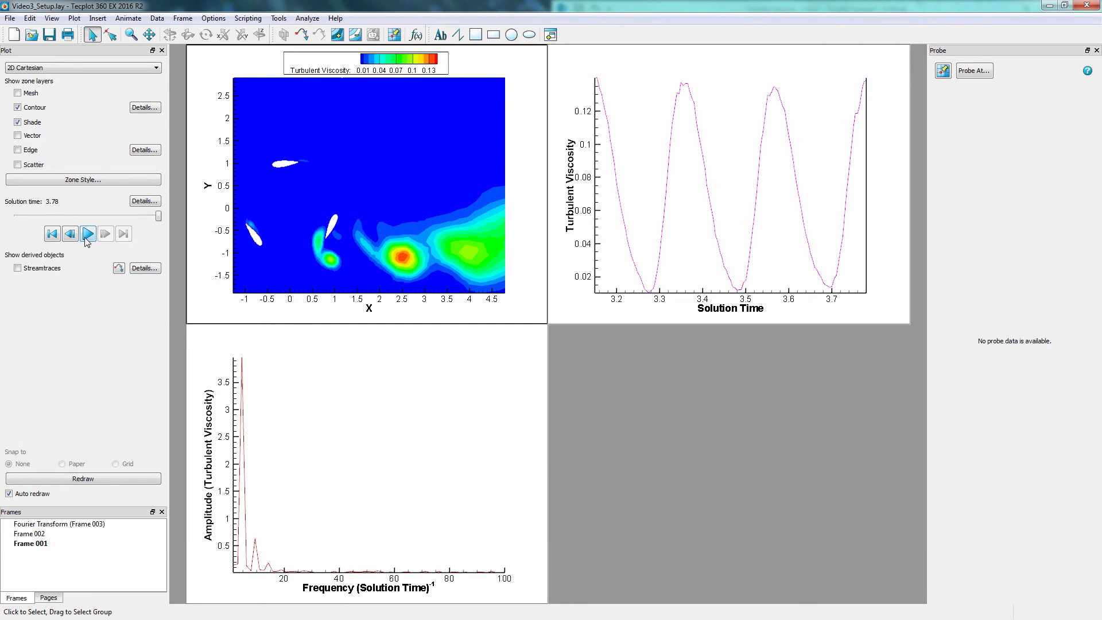